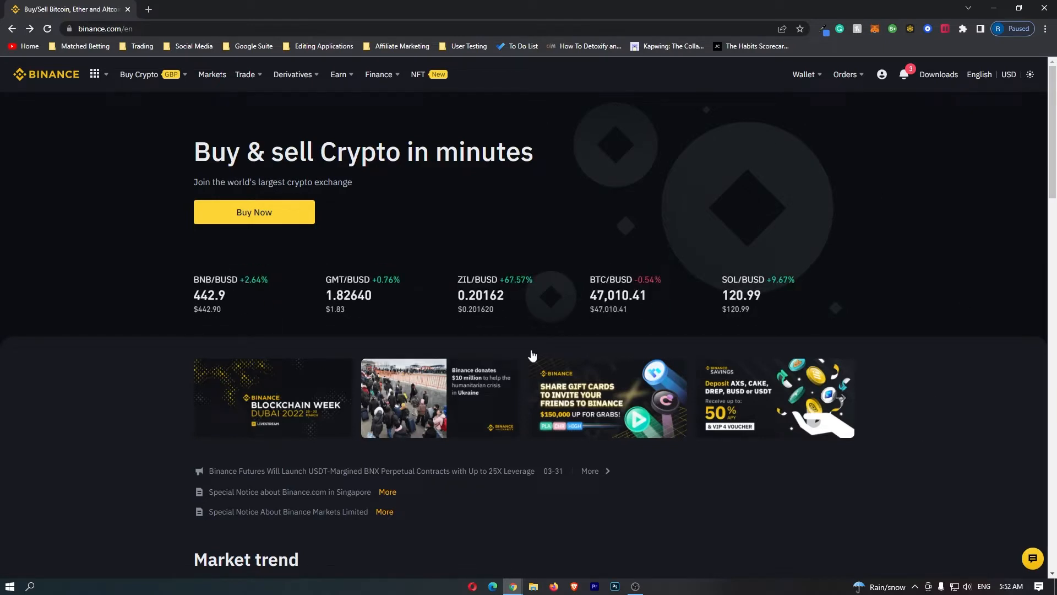
{"action": "mouse_move", "coordinate": [775, 387]}
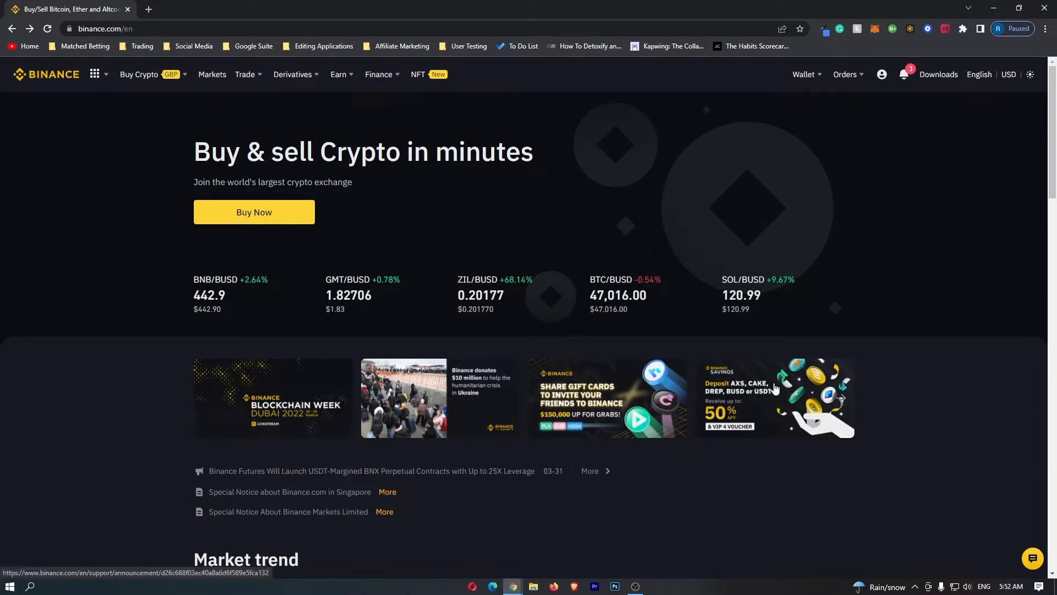
Show the Trade menu dropdown with Convert highlighted on the Binance homepage
{"action": "left_click", "coordinate": [139, 75]}
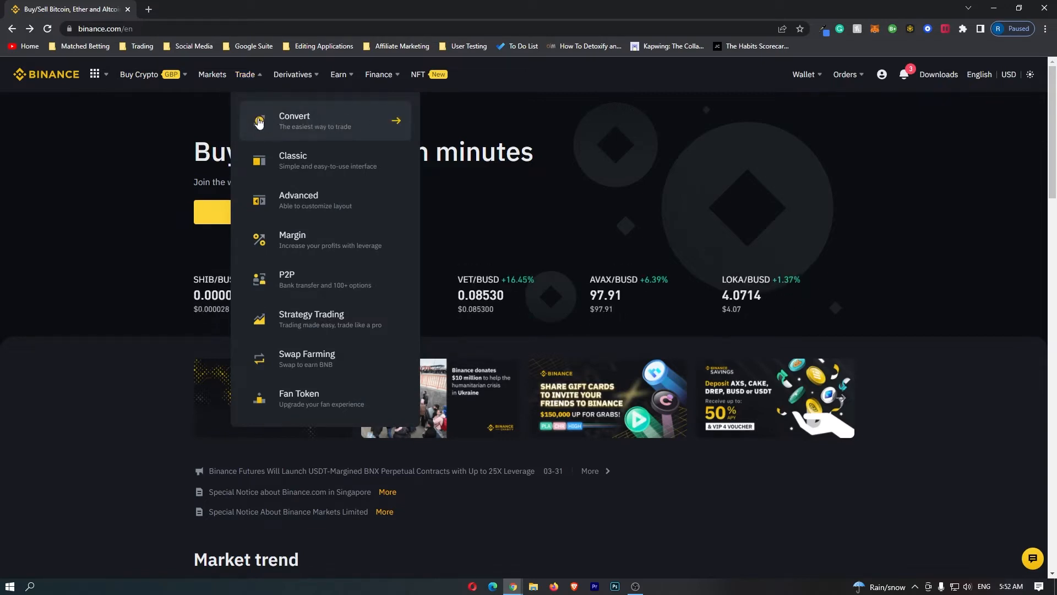
Choose Convert from the Trade dropdown to reach the USDT-to-BTC conversion form
{"action": "left_click", "coordinate": [295, 120]}
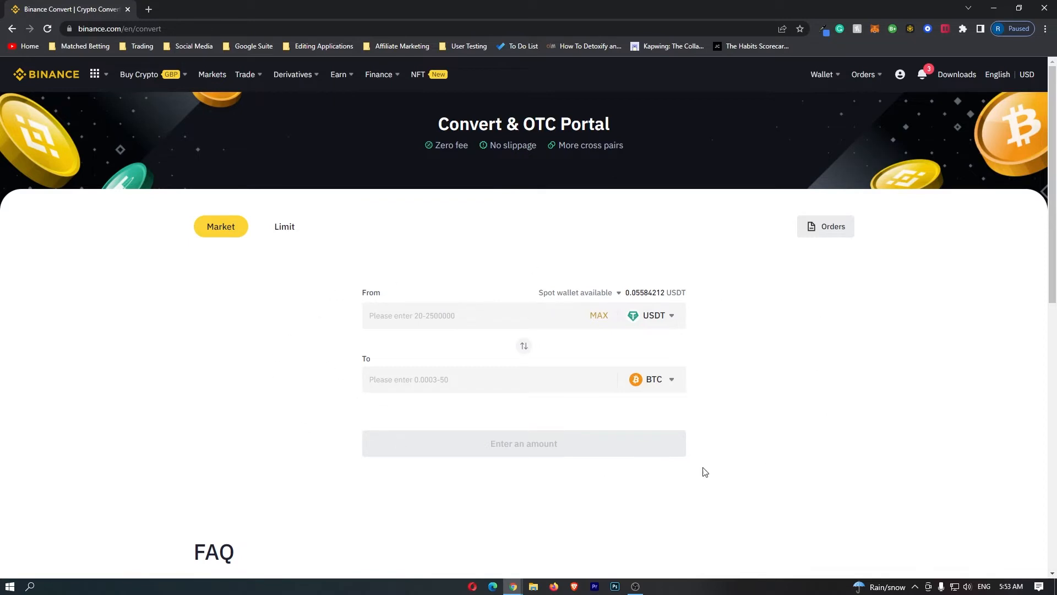
{"action": "mouse_move", "coordinate": [859, 312]}
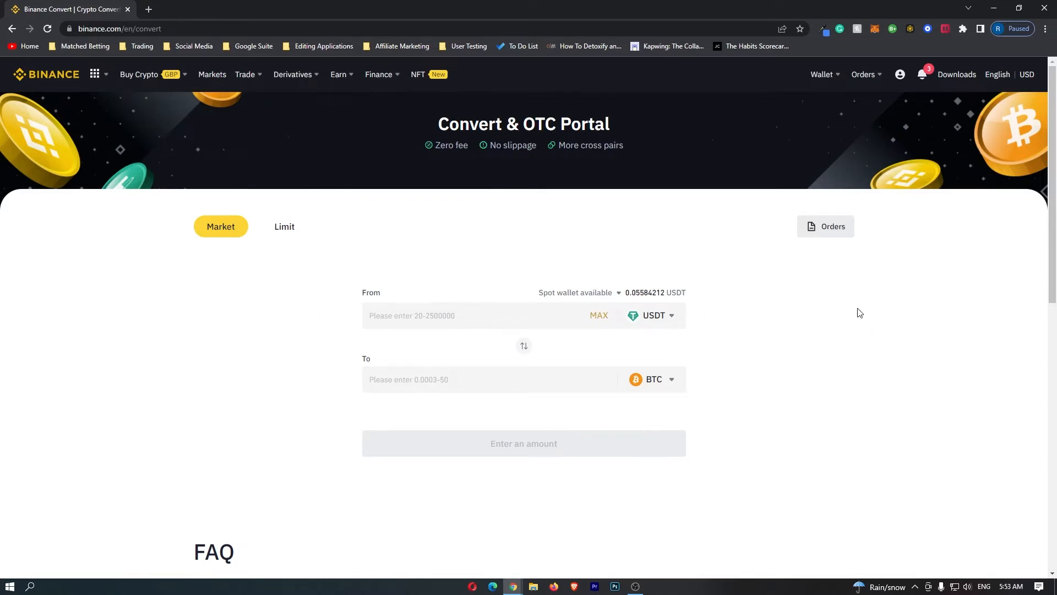
{"action": "mouse_move", "coordinate": [676, 404]}
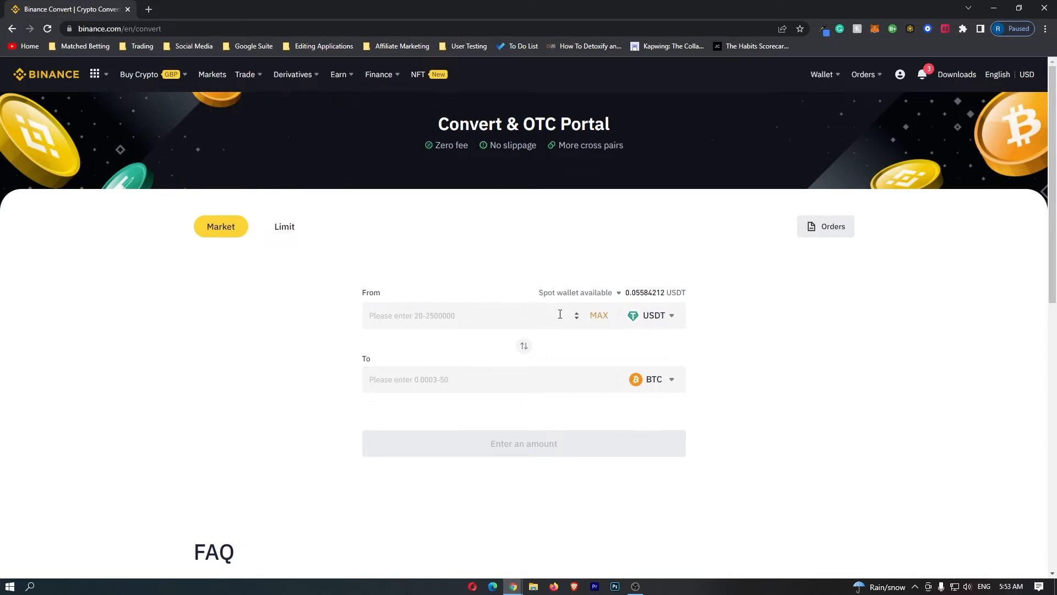
{"action": "mouse_move", "coordinate": [672, 319]}
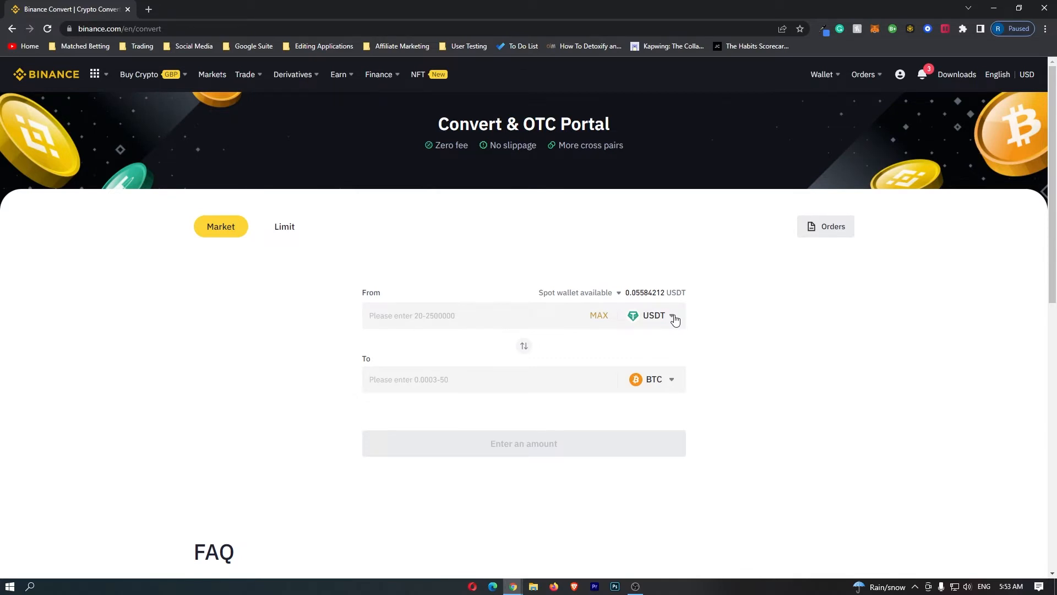
{"action": "left_click", "coordinate": [672, 315]}
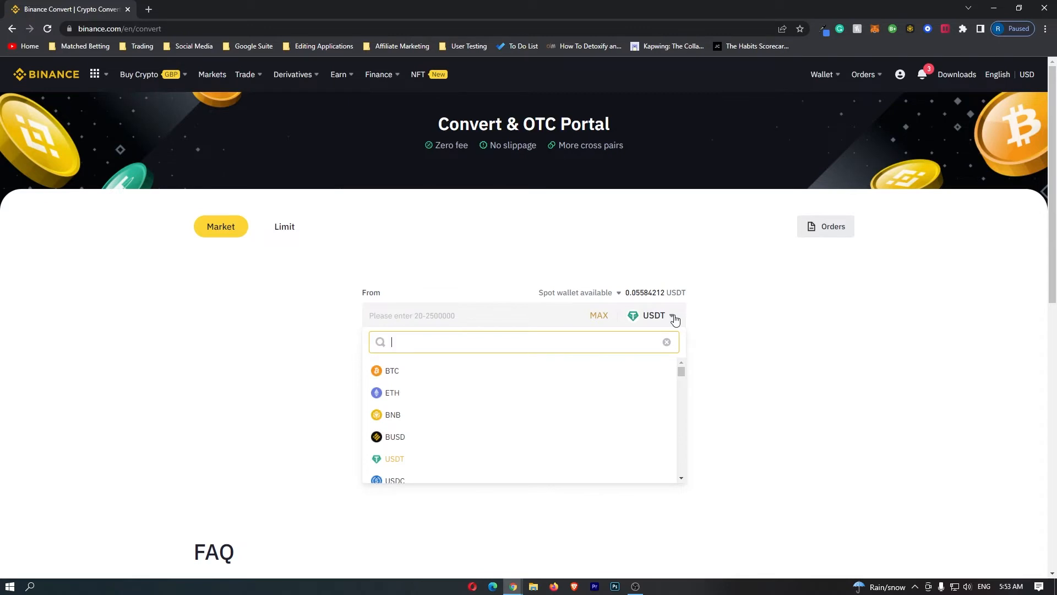
{"action": "type", "text": "usdt"}
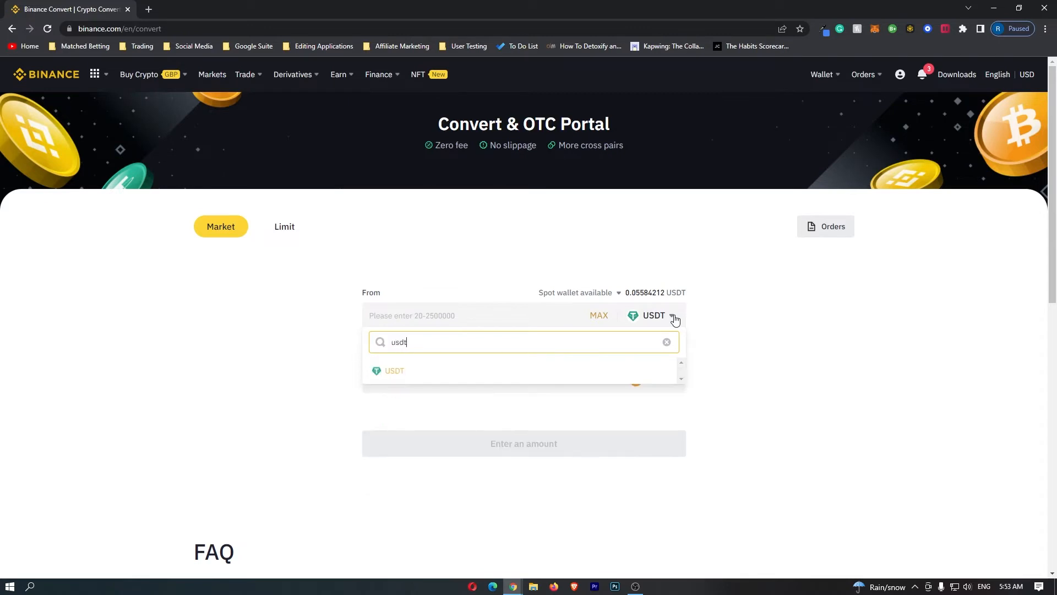
{"action": "mouse_move", "coordinate": [404, 372]}
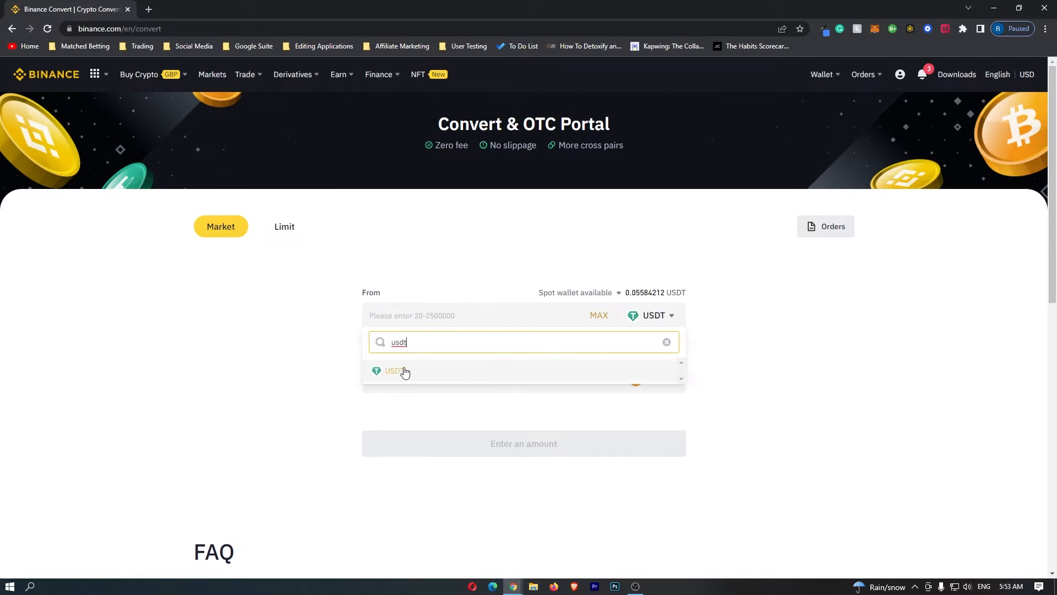
{"action": "left_click", "coordinate": [394, 371]}
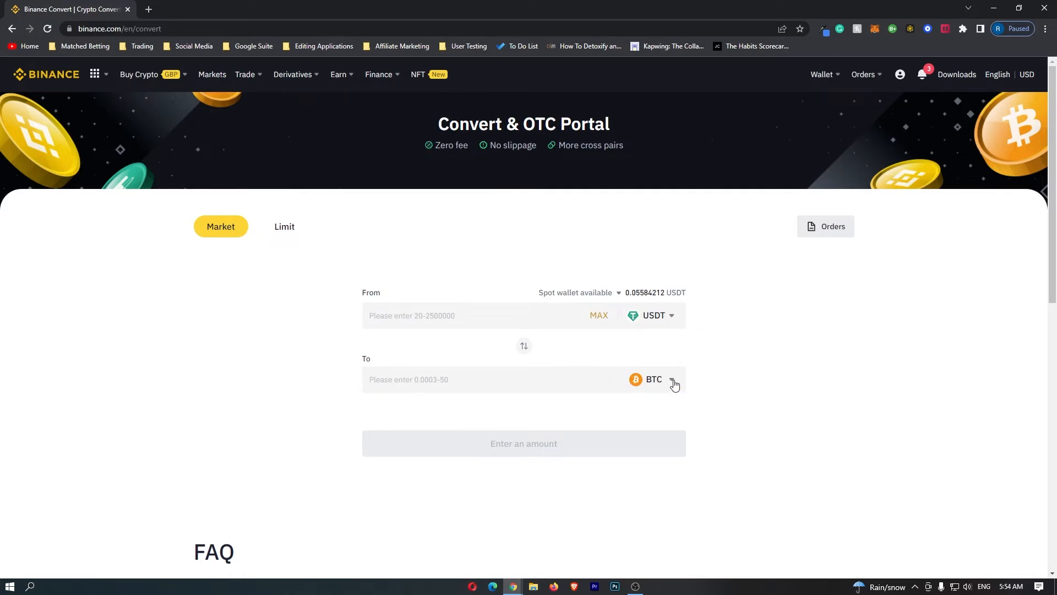
Search the receiving currency list and select GBP in place of BTC
{"action": "left_click", "coordinate": [672, 378]}
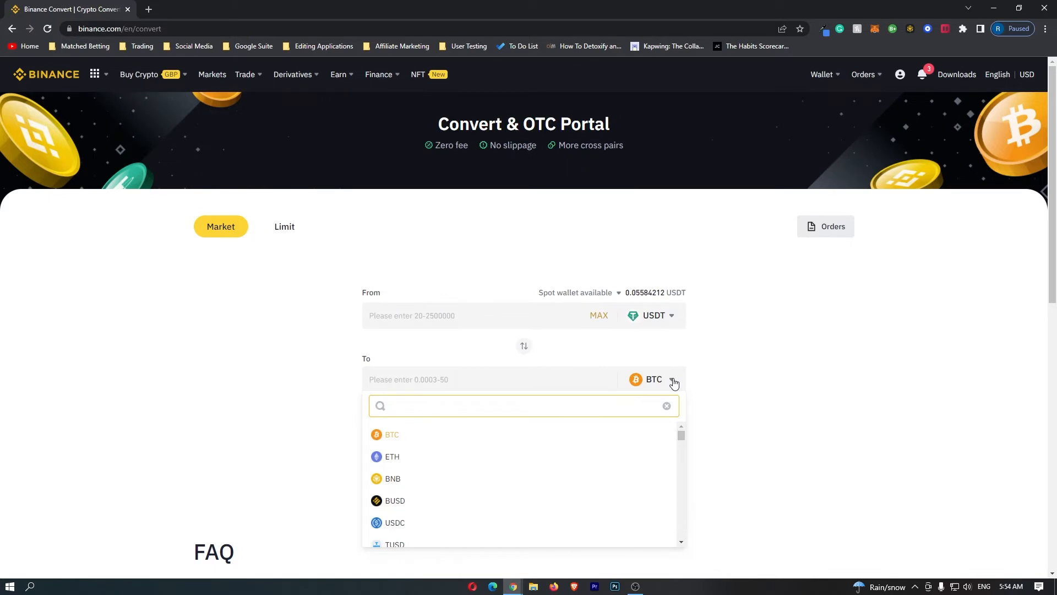
{"action": "left_click", "coordinate": [523, 405]}
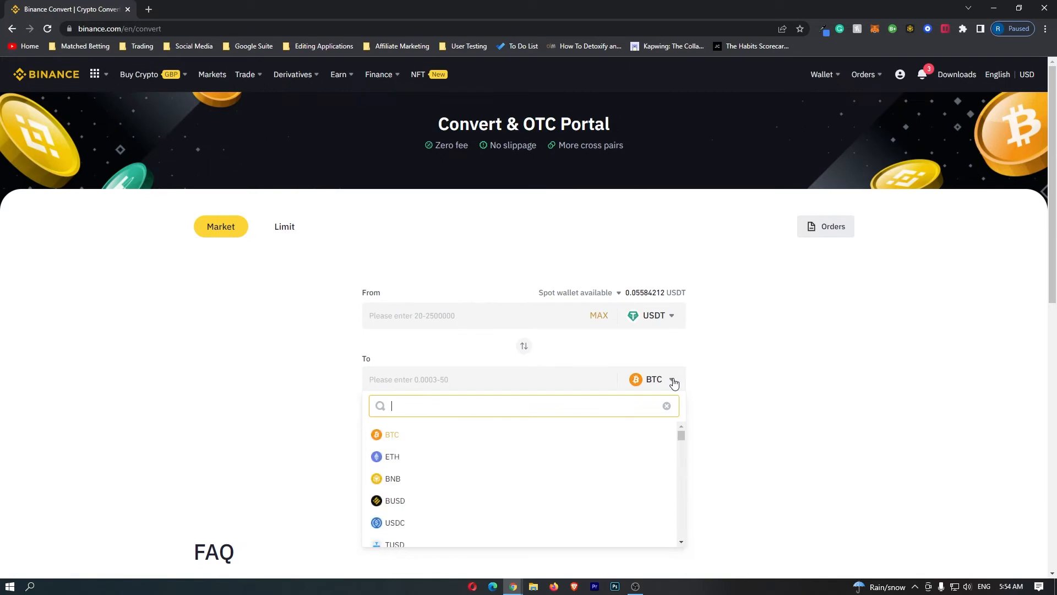
{"action": "type", "text": "eur"}
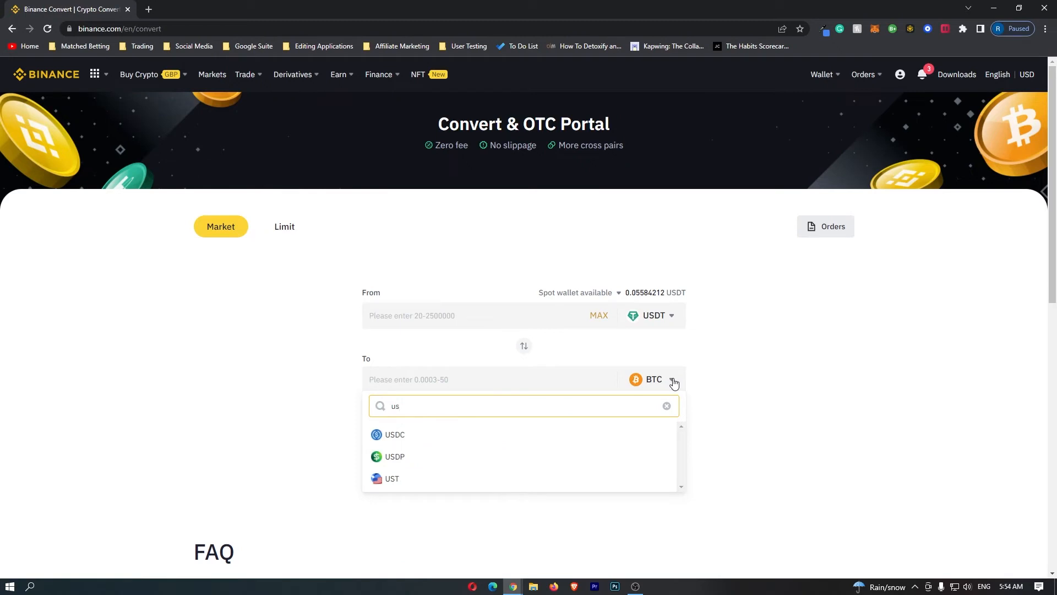
{"action": "type", "text": "d"}
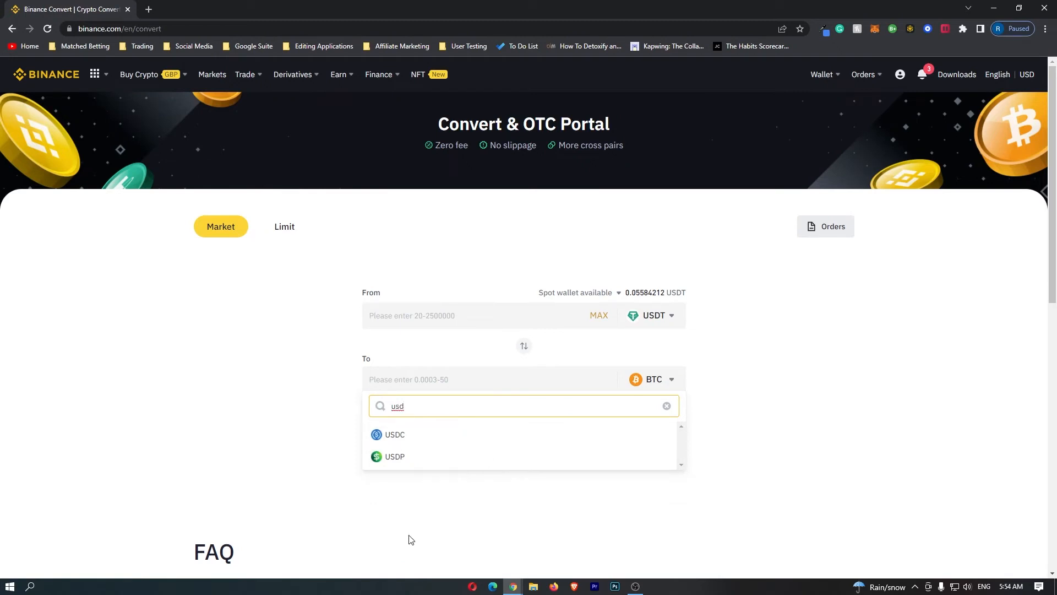
{"action": "mouse_move", "coordinate": [529, 460]}
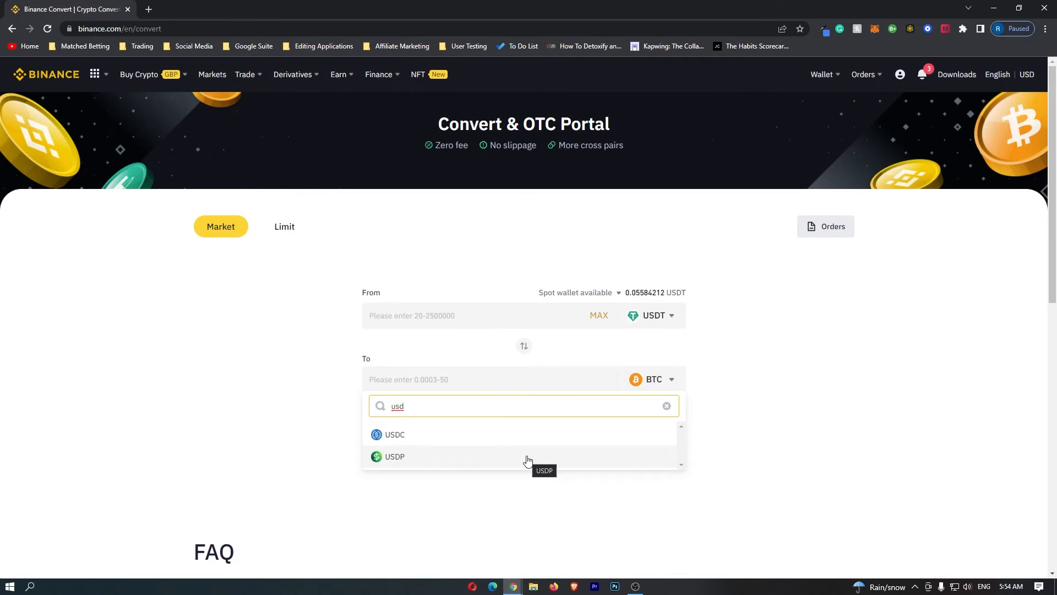
{"action": "type", "text": "gbp"}
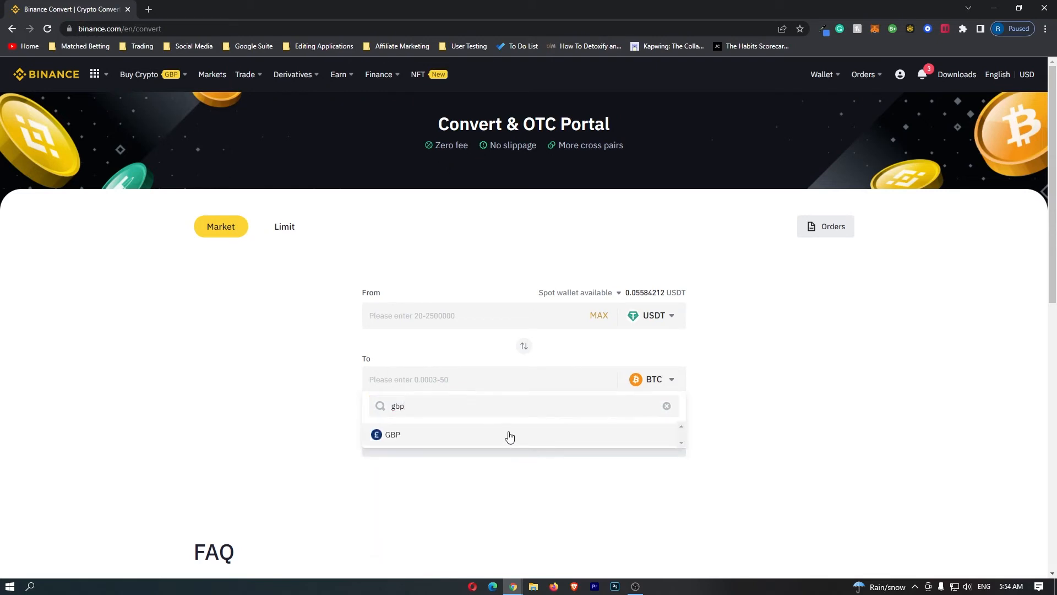
{"action": "left_click", "coordinate": [391, 435]}
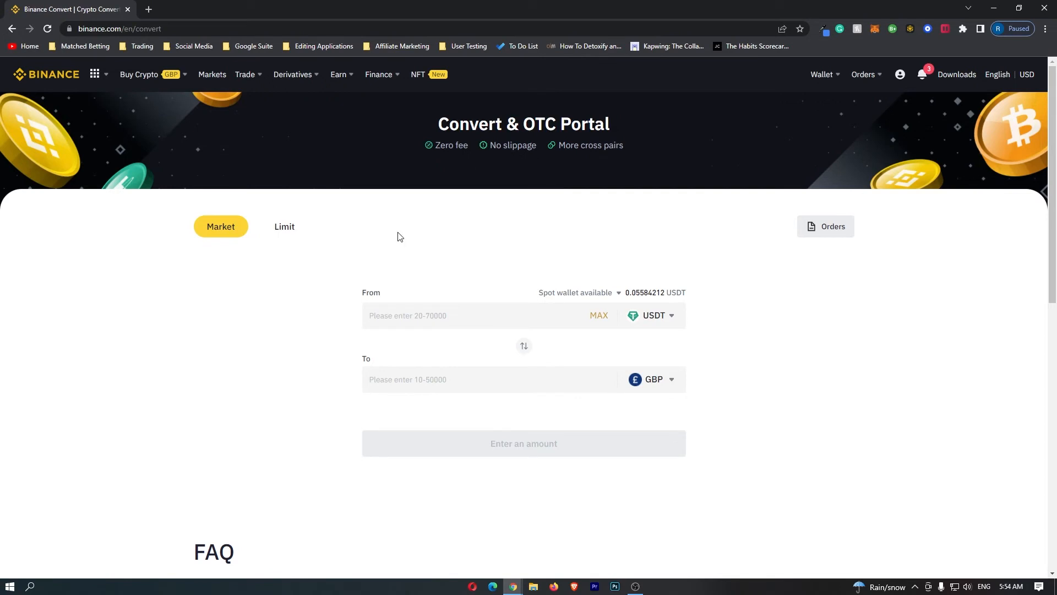
{"action": "mouse_move", "coordinate": [676, 319]}
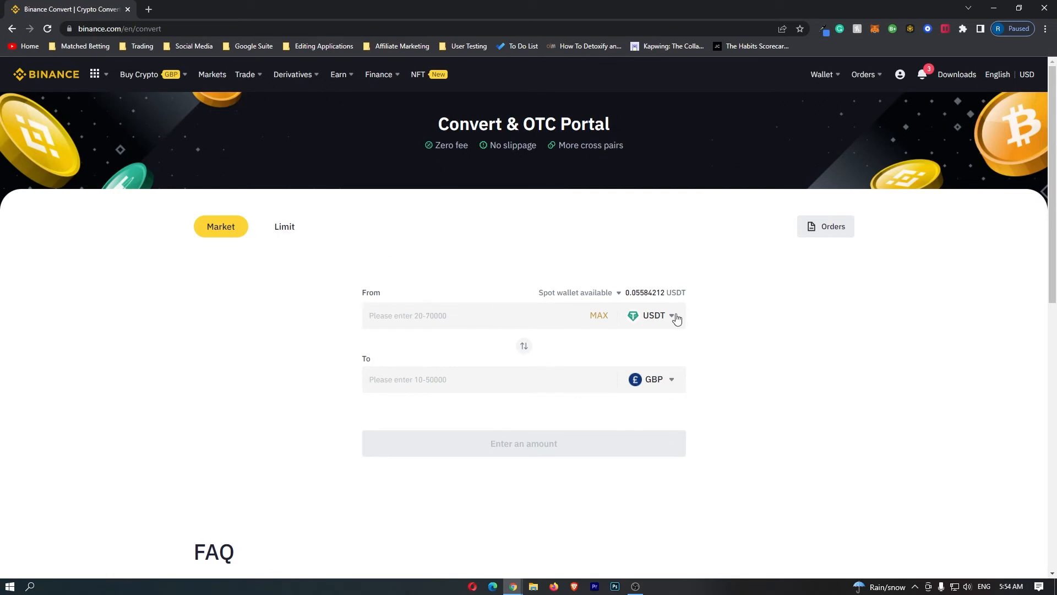
{"action": "mouse_move", "coordinate": [639, 382]}
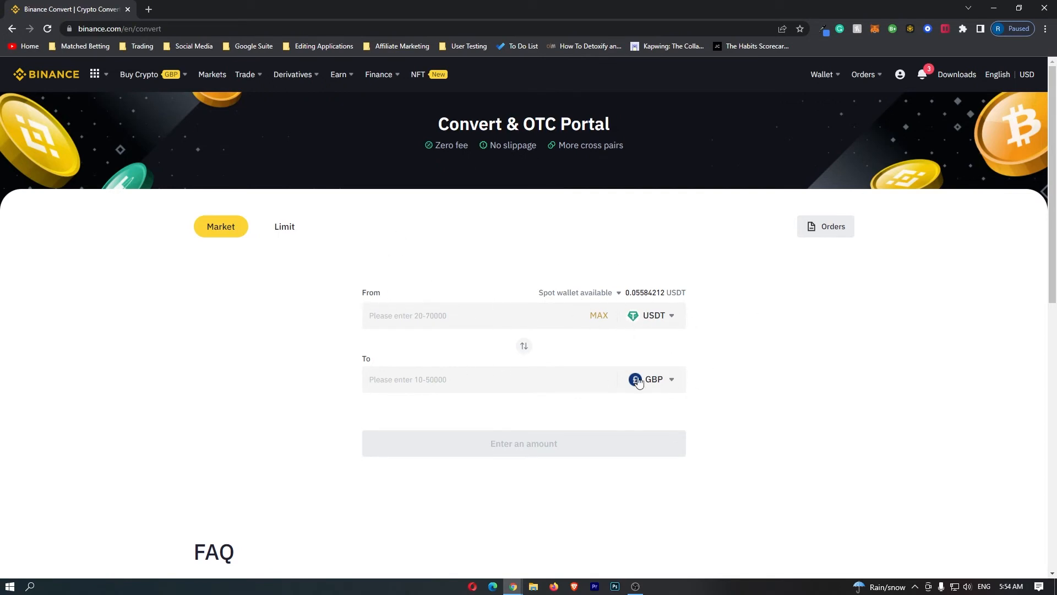
{"action": "mouse_move", "coordinate": [825, 353]}
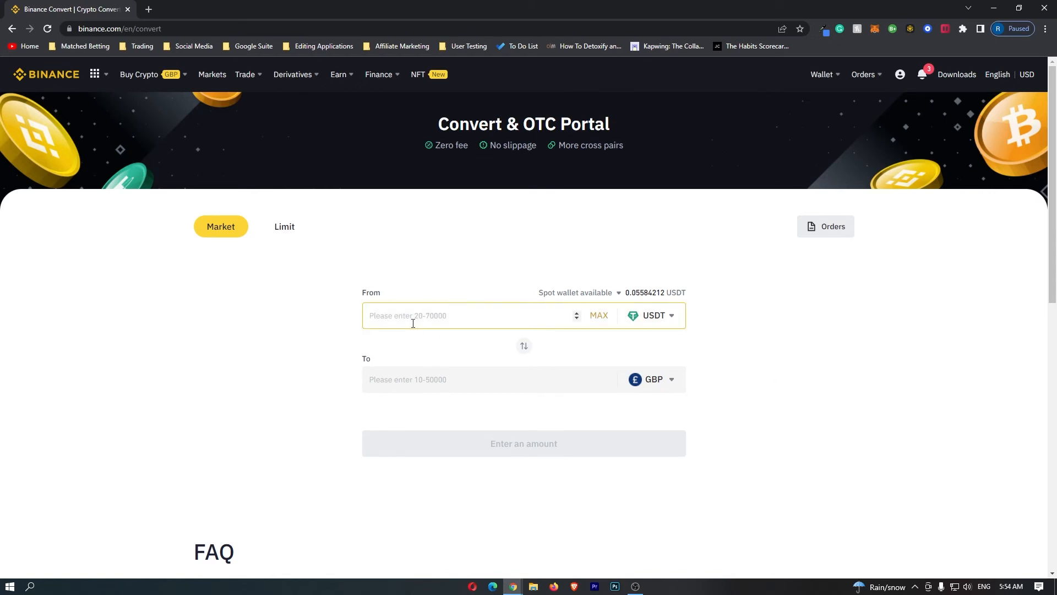
Enter 100 as the USDT amount to convert
{"action": "type", "text": "100"}
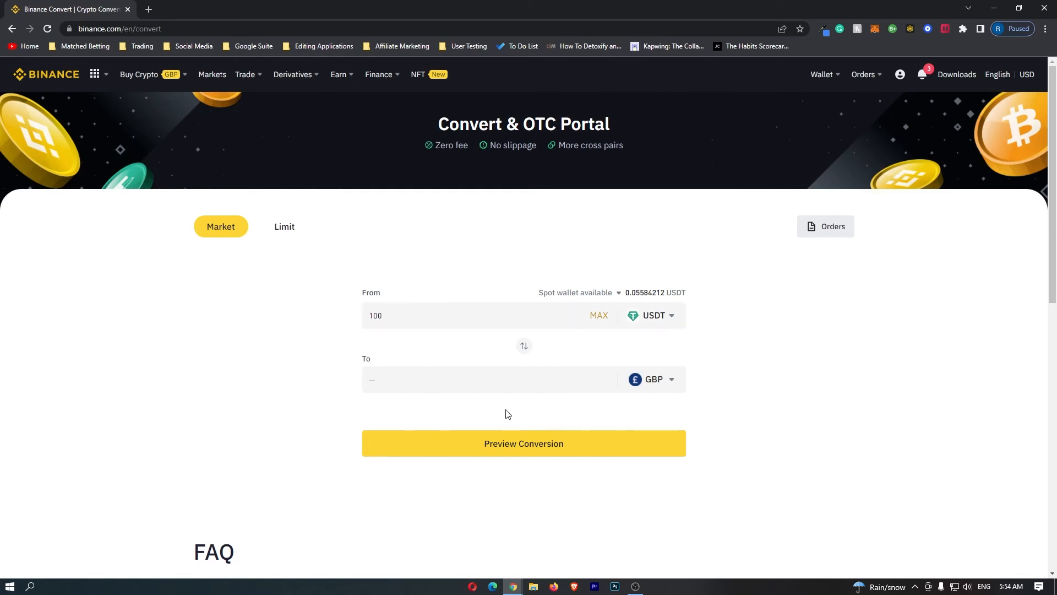
Preview the conversion: 0.7623 GBP per USDT, 76.23208124 GBP received
{"action": "left_click", "coordinate": [522, 442]}
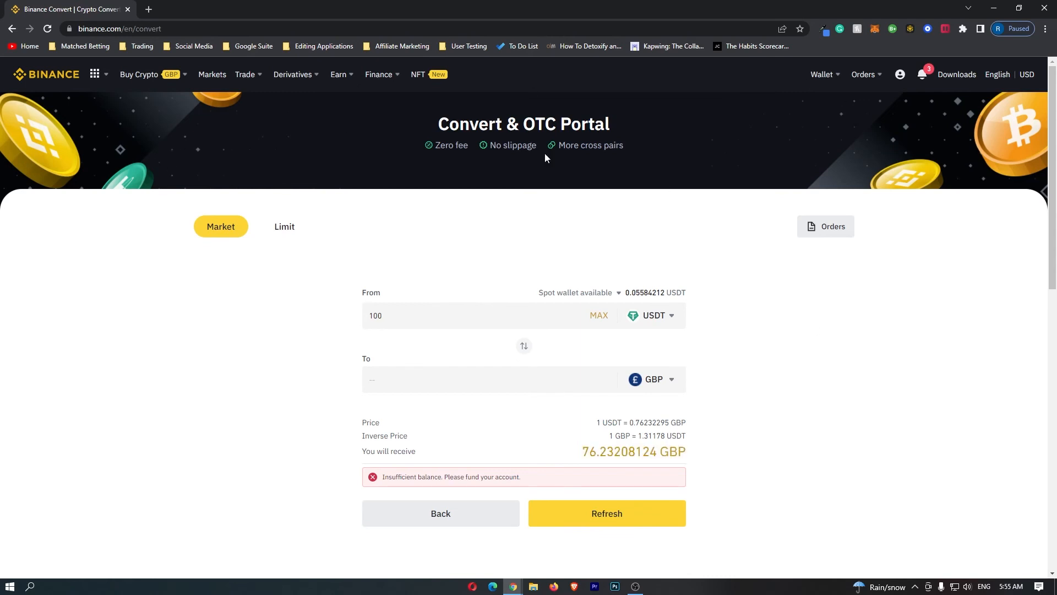
{"action": "mouse_move", "coordinate": [620, 337]}
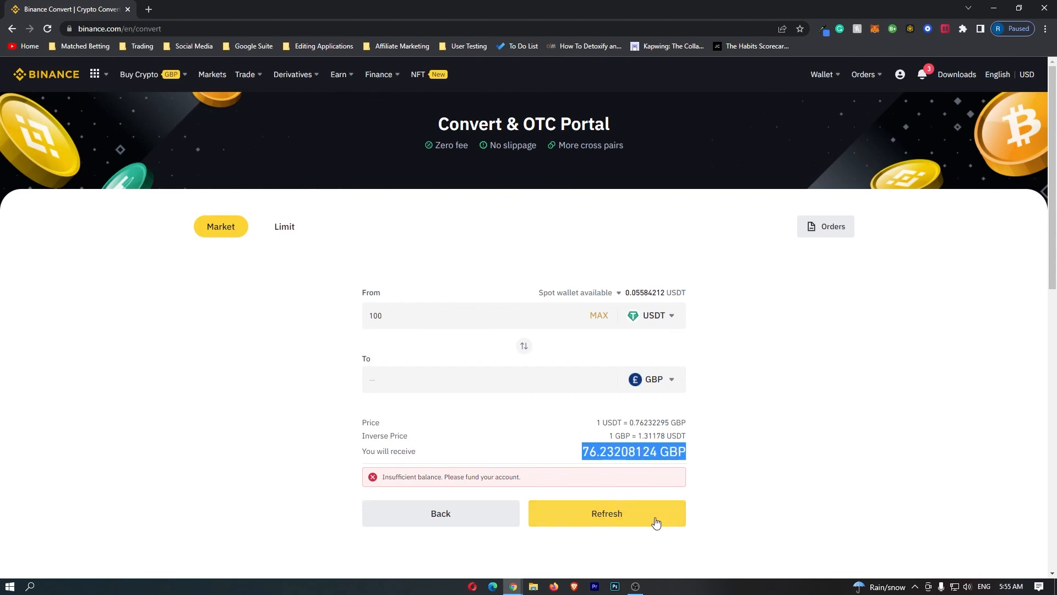
{"action": "mouse_move", "coordinate": [647, 516]}
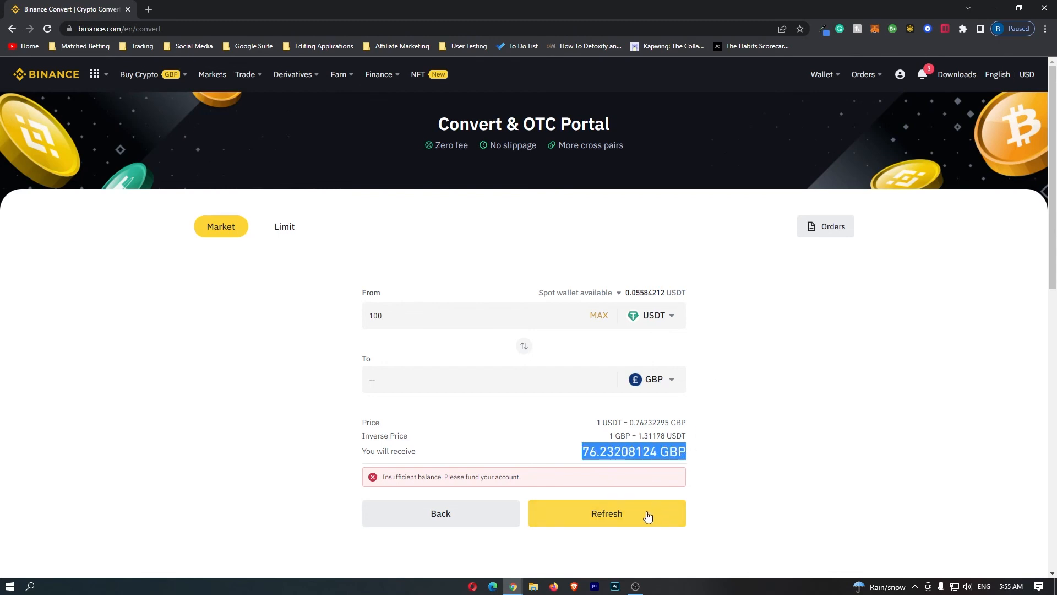